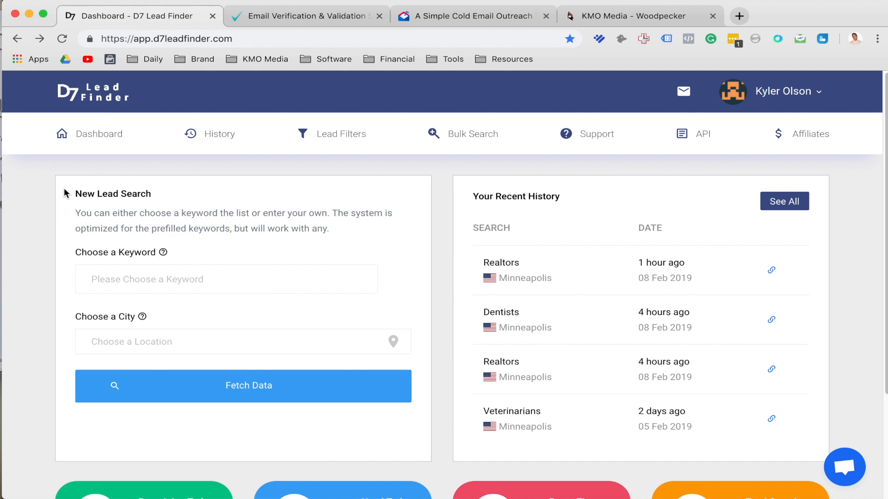
mouse_move(85, 227)
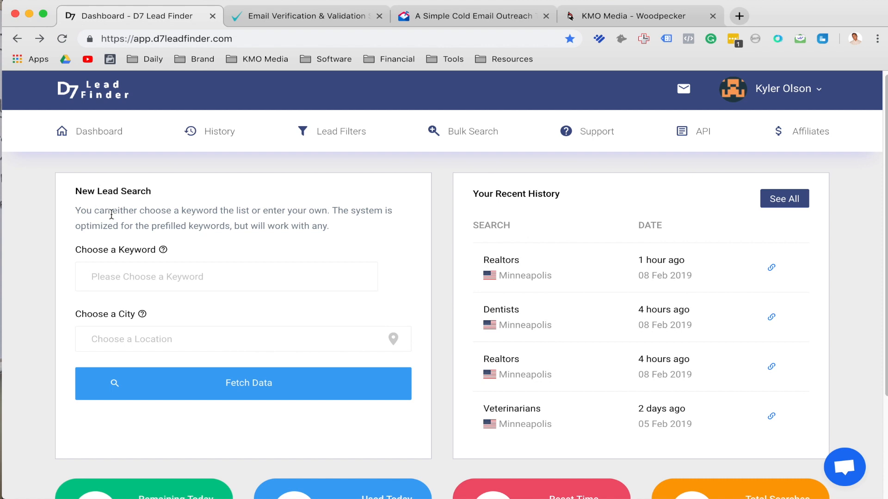
Enter 'Dentists' as the search keyword on the D7 Lead Finder form
double_click(112, 190)
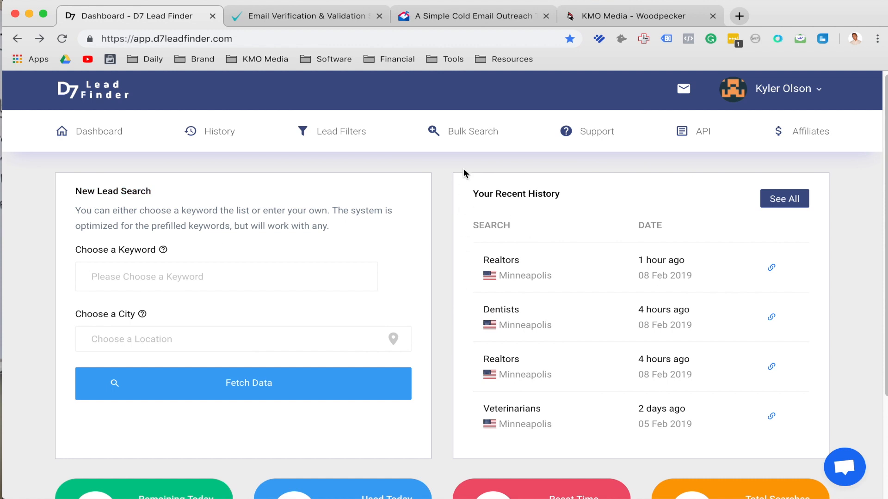
mouse_move(489, 240)
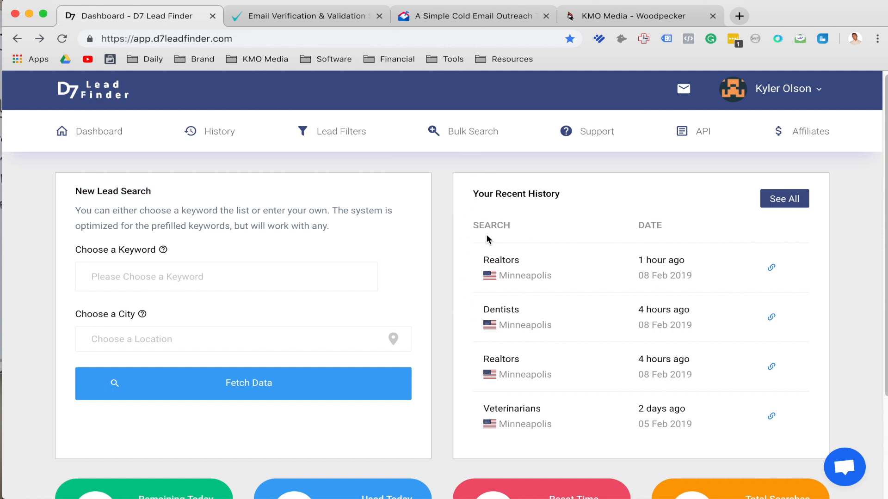
scroll("down", 3)
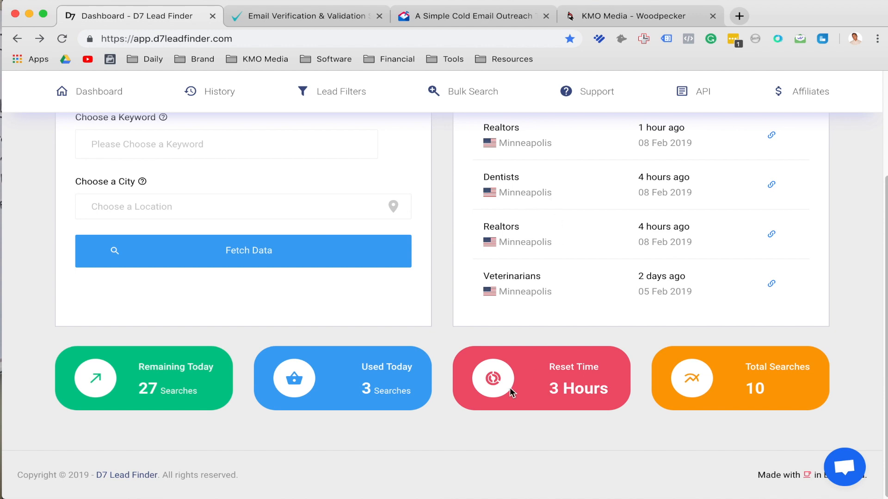
scroll("up", 3)
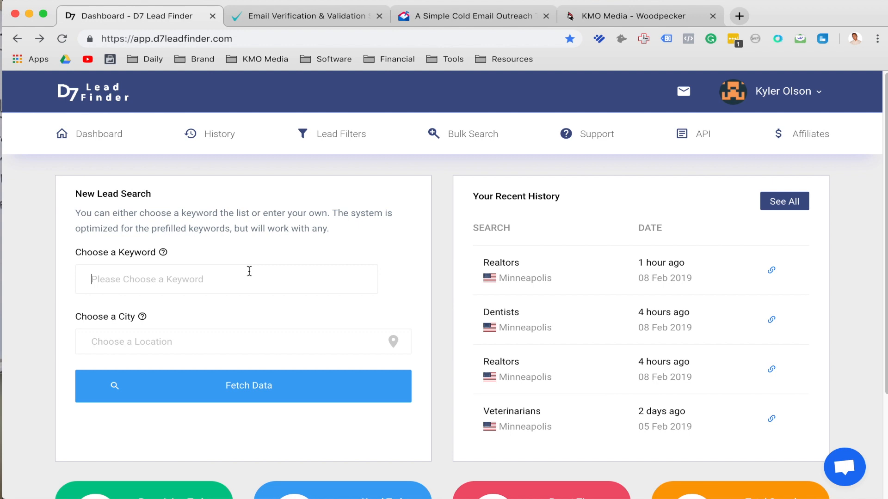
type("Dentists")
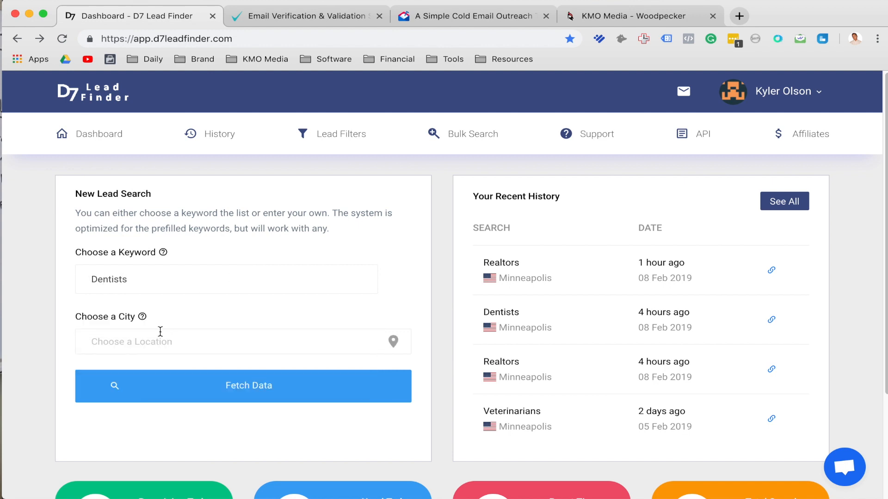
Choose Minneapolis, Minnesota as the city and fetch the lead data
type("Minneapolis")
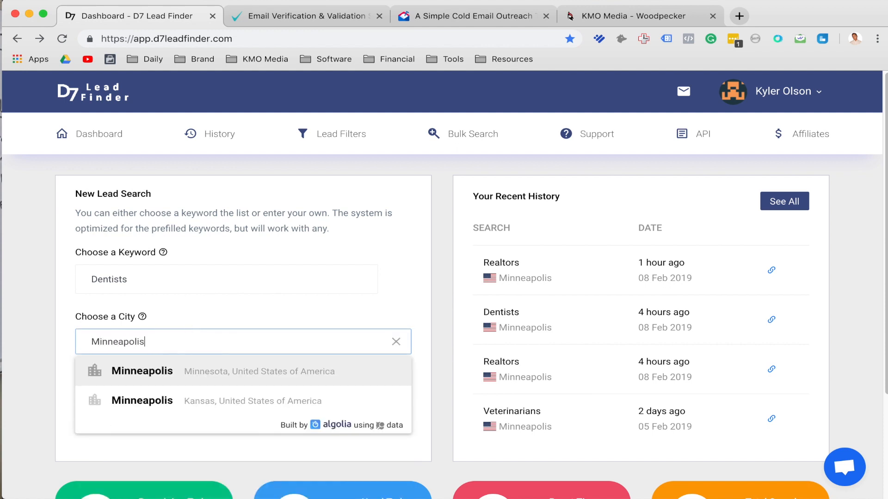
left_click(141, 371)
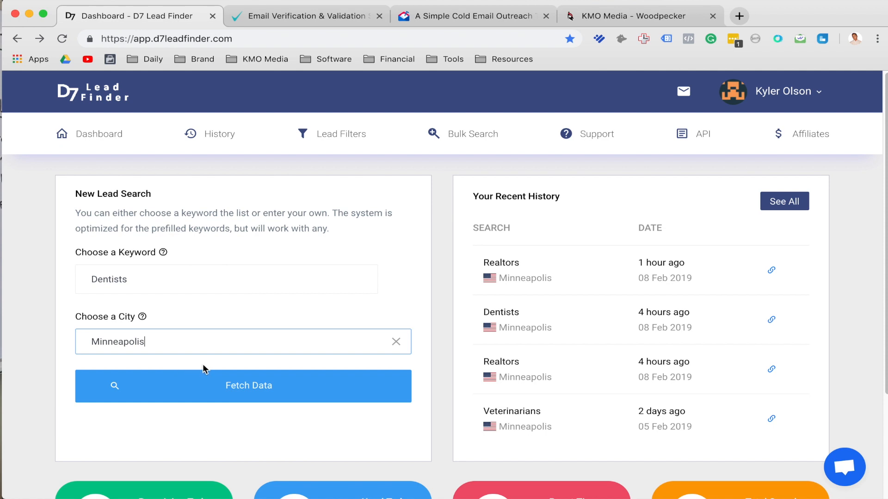
left_click(243, 386)
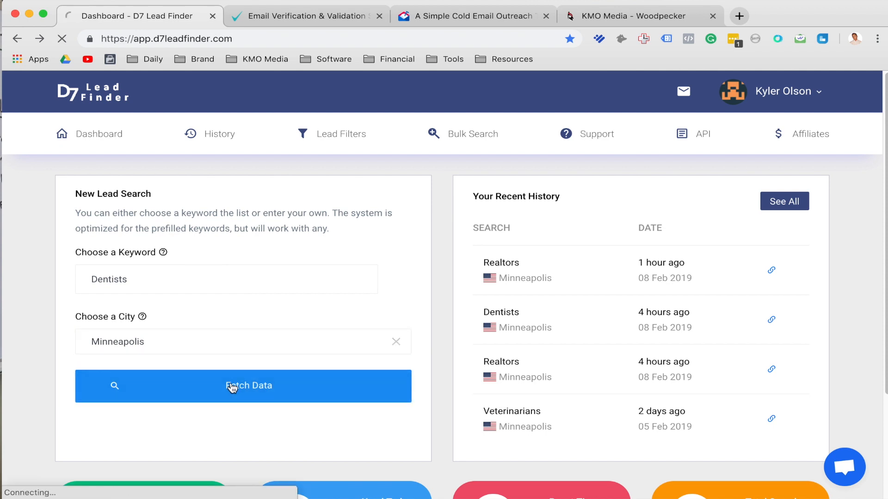
left_click(243, 386)
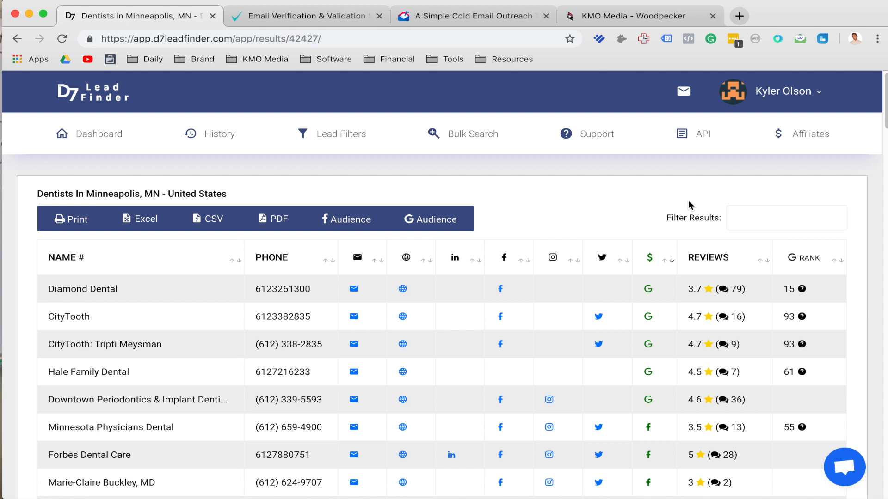
mouse_move(220, 204)
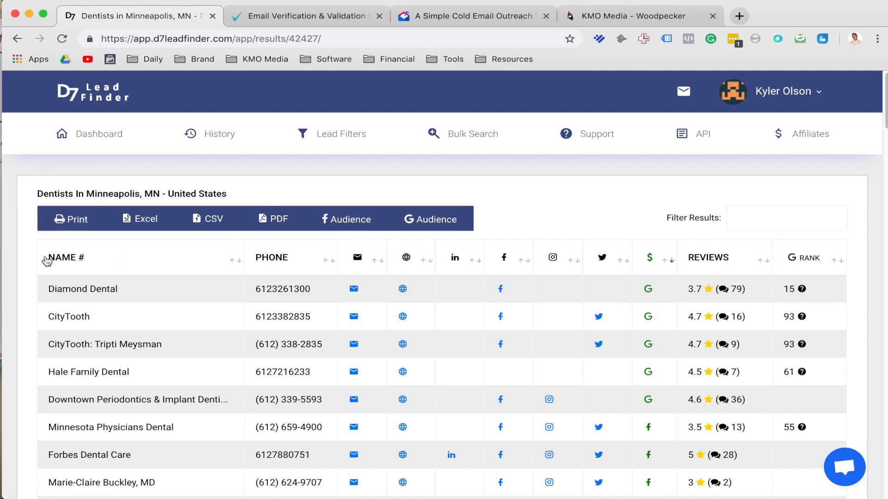
mouse_move(740, 155)
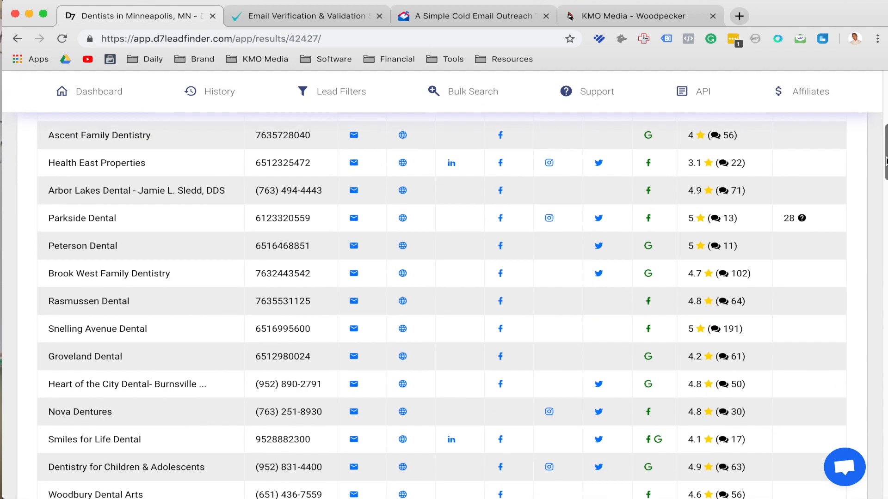
Review the first page of dentist results down to the footer showing 834 entries
scroll("down", 3)
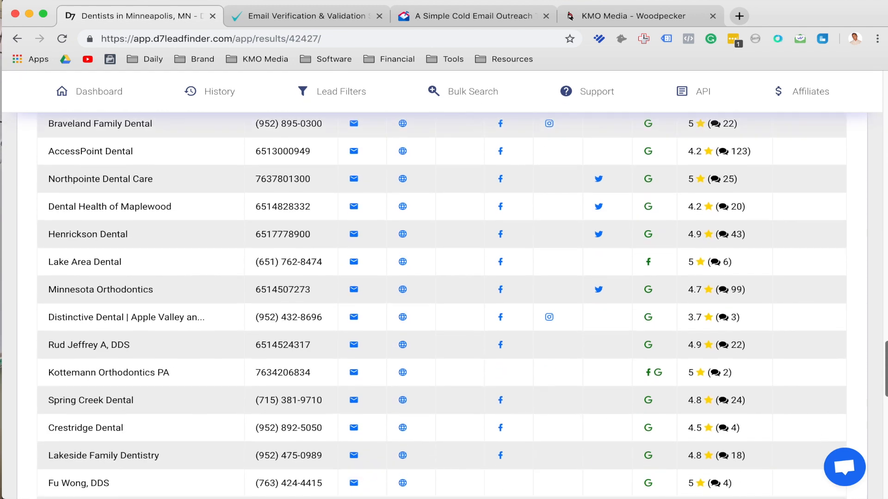
scroll("down", 3)
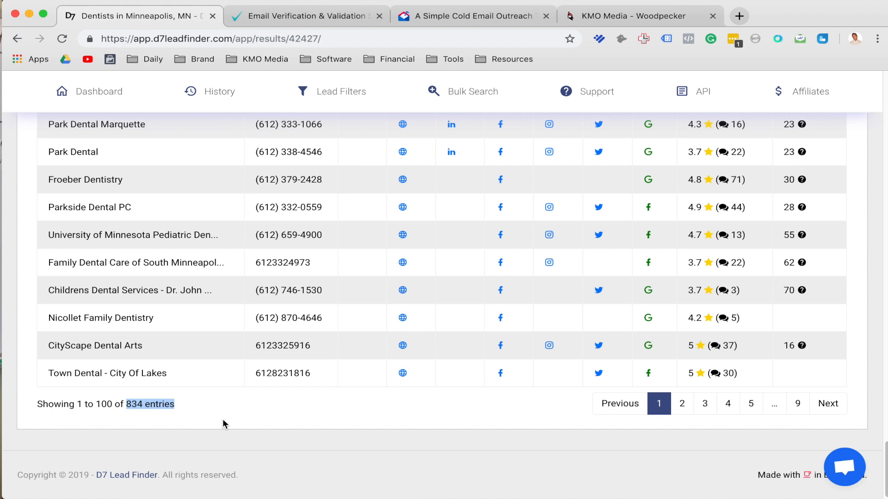
mouse_move(234, 423)
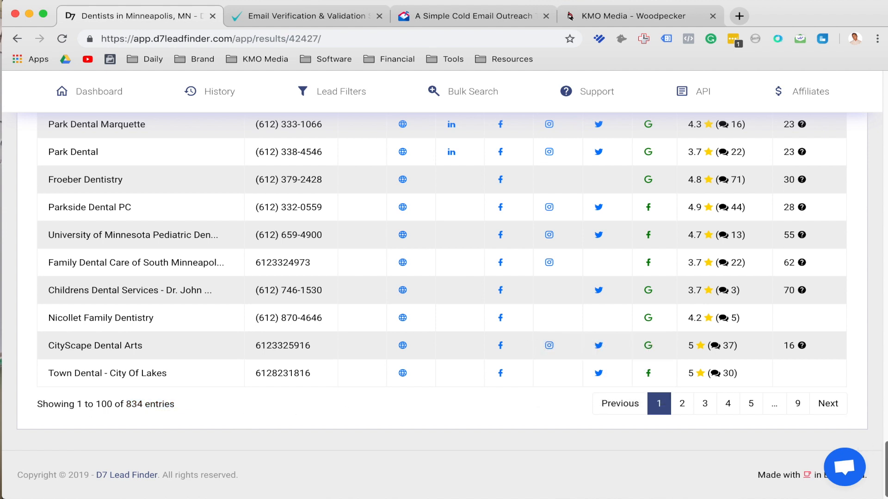
scroll("down", 3)
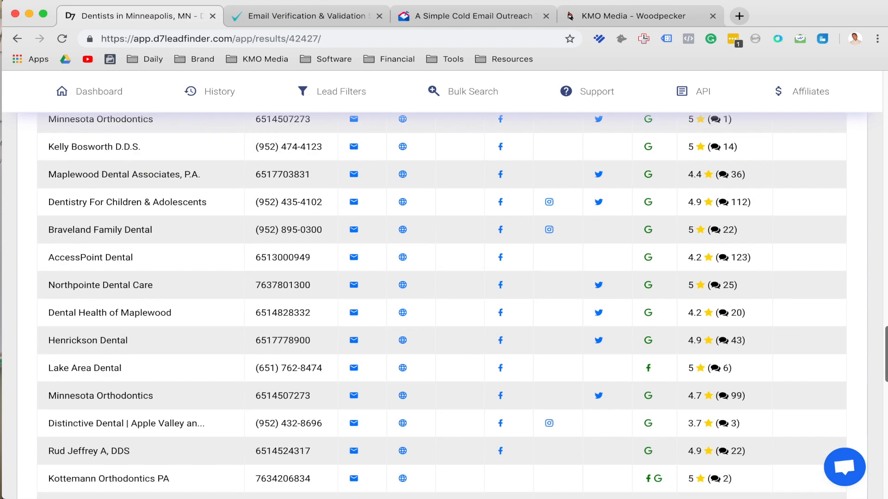
scroll("down", 3)
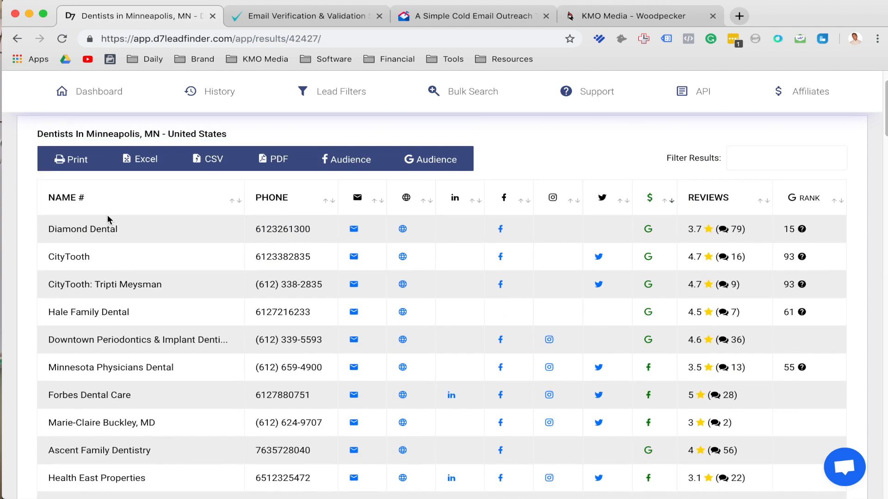
mouse_move(319, 236)
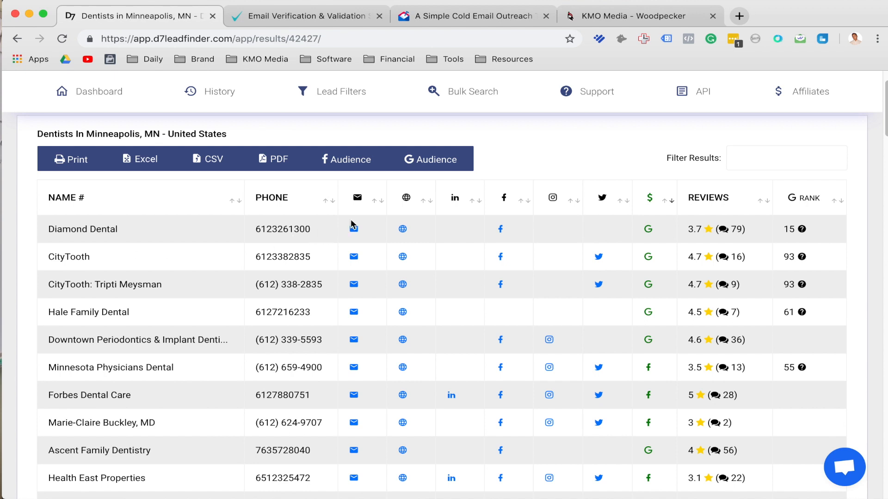
mouse_move(455, 196)
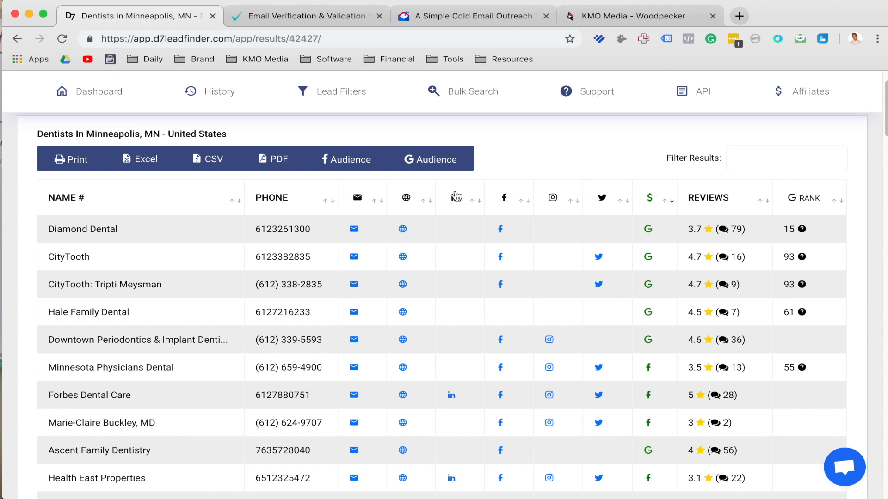
mouse_move(616, 220)
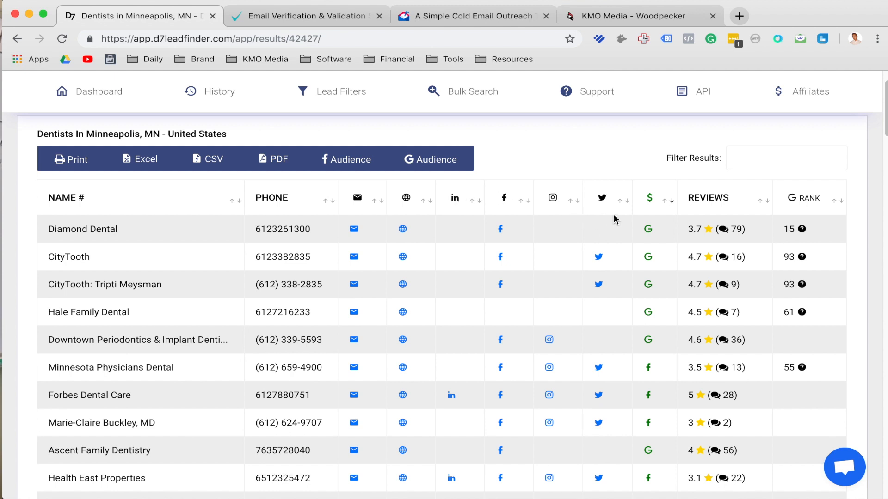
mouse_move(610, 207)
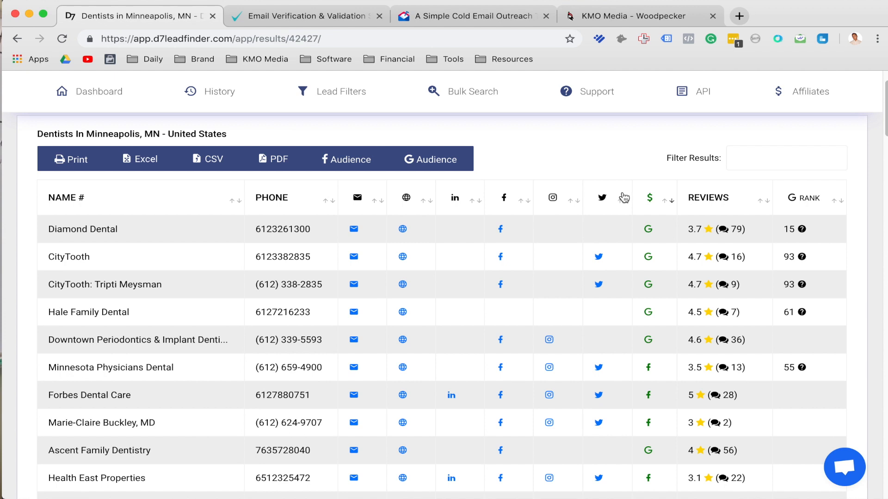
mouse_move(619, 218)
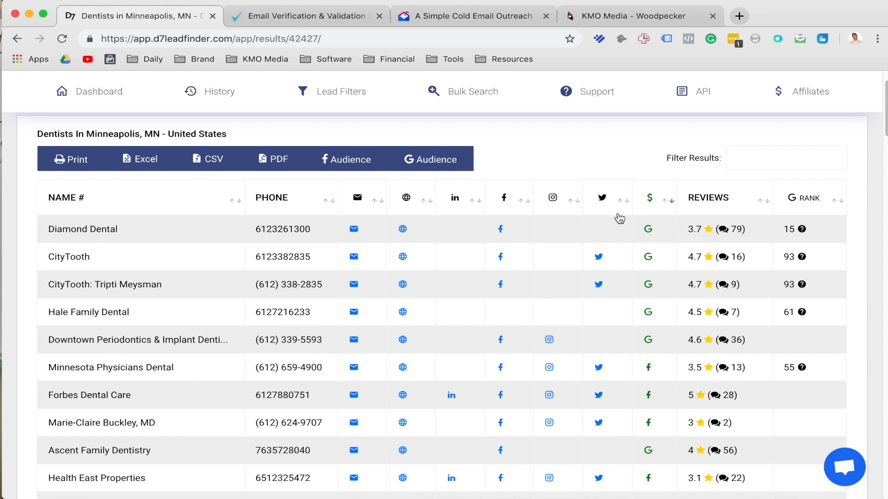
mouse_move(651, 282)
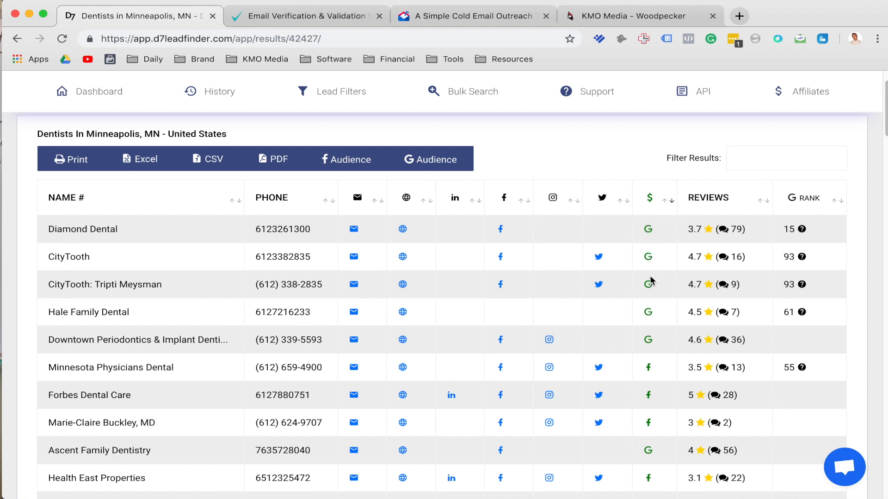
mouse_move(658, 365)
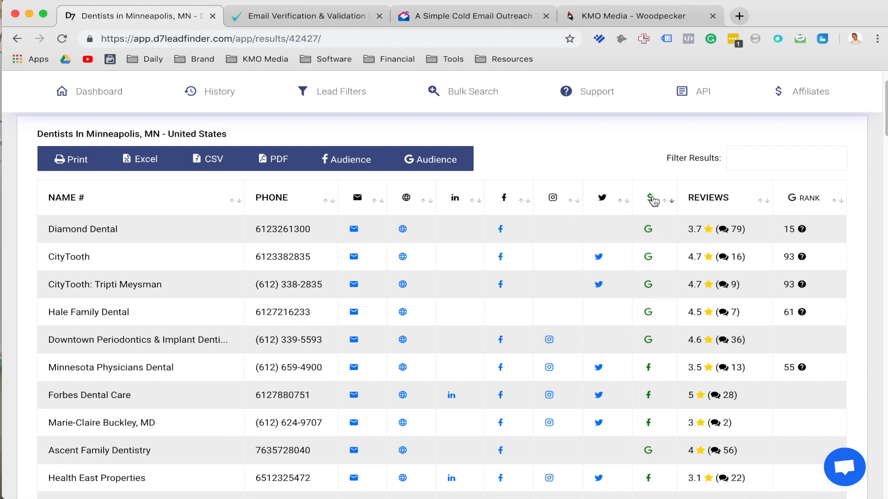
left_click(671, 201)
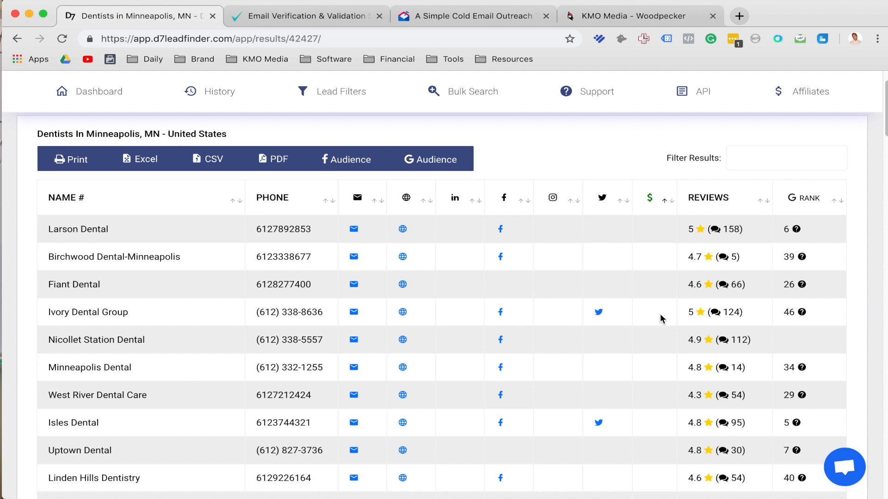
mouse_move(673, 208)
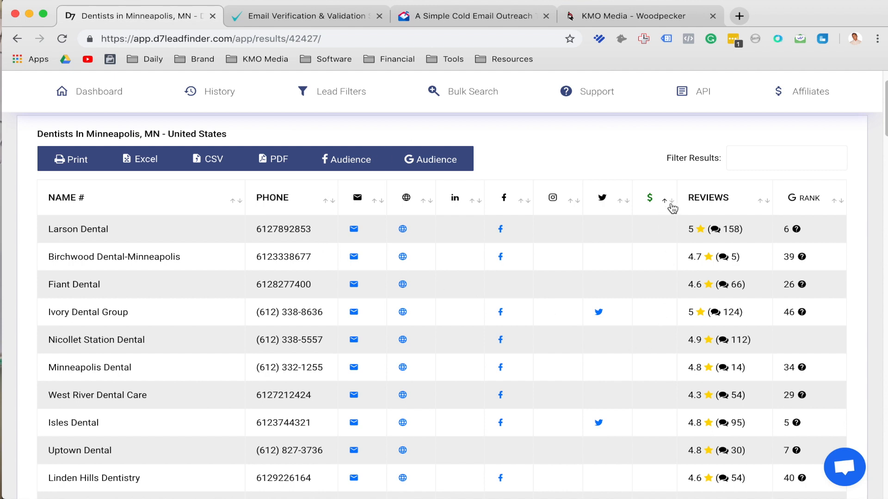
left_click(669, 200)
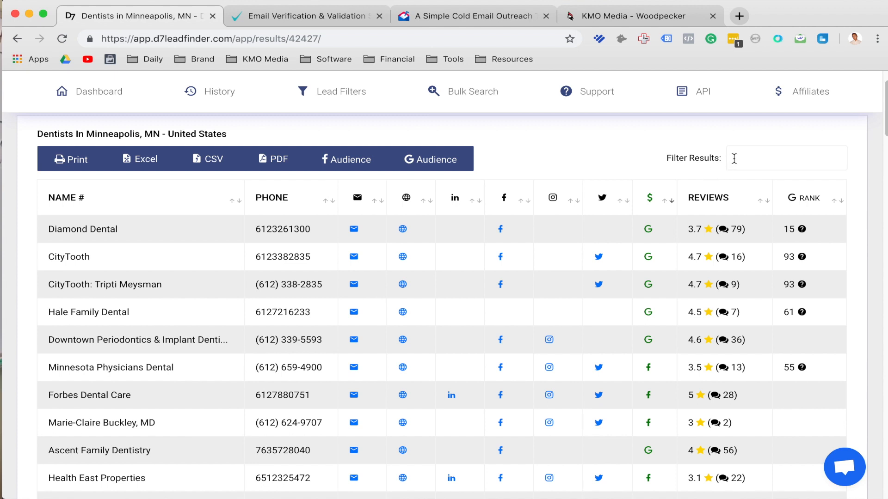
mouse_move(755, 186)
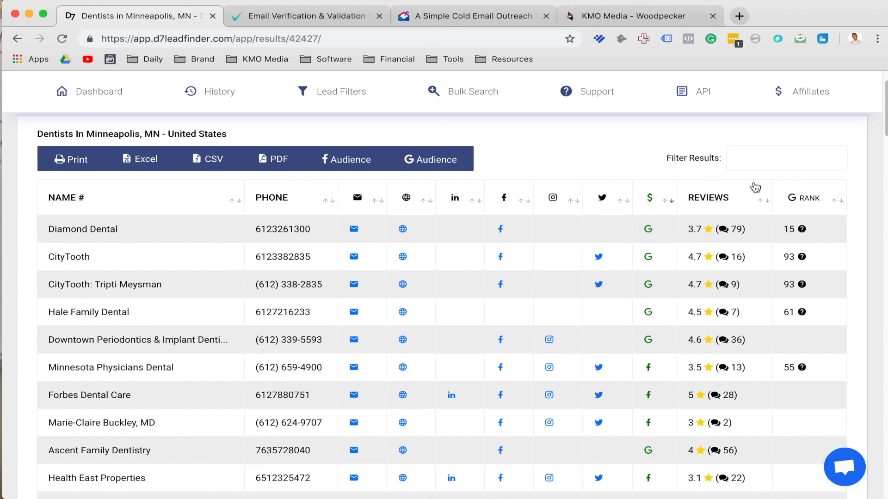
mouse_move(772, 187)
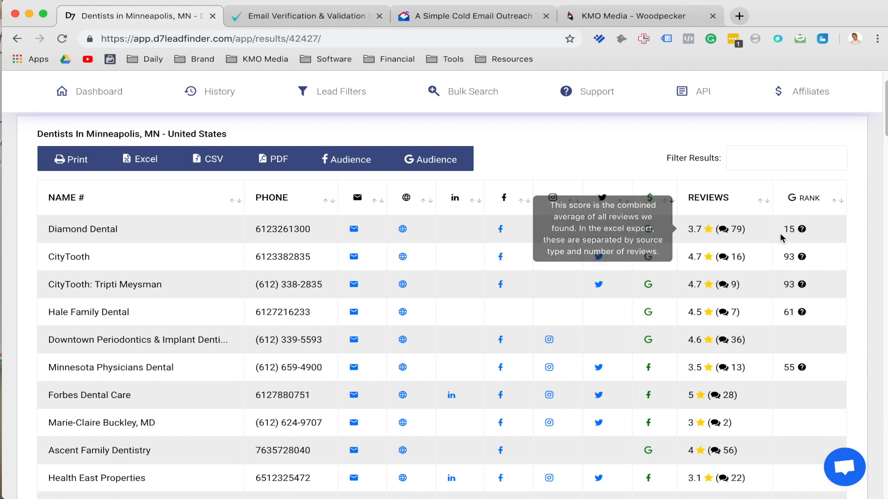
mouse_move(781, 239)
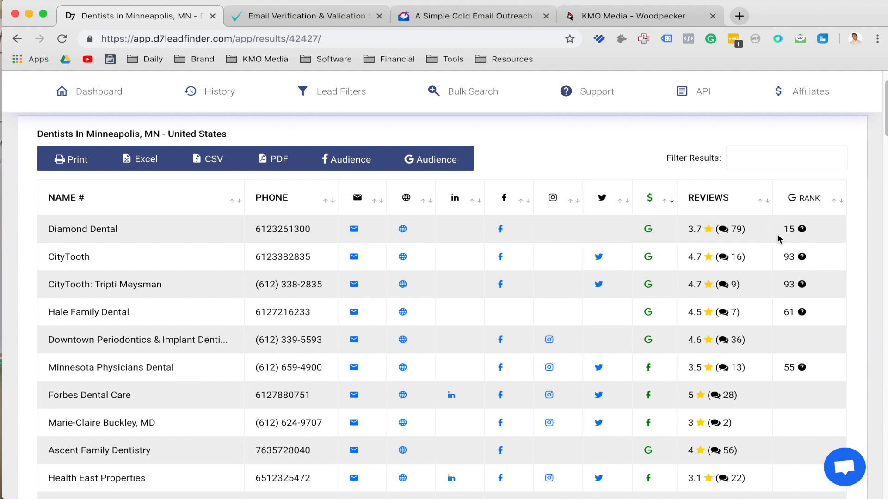
scroll("down", 3)
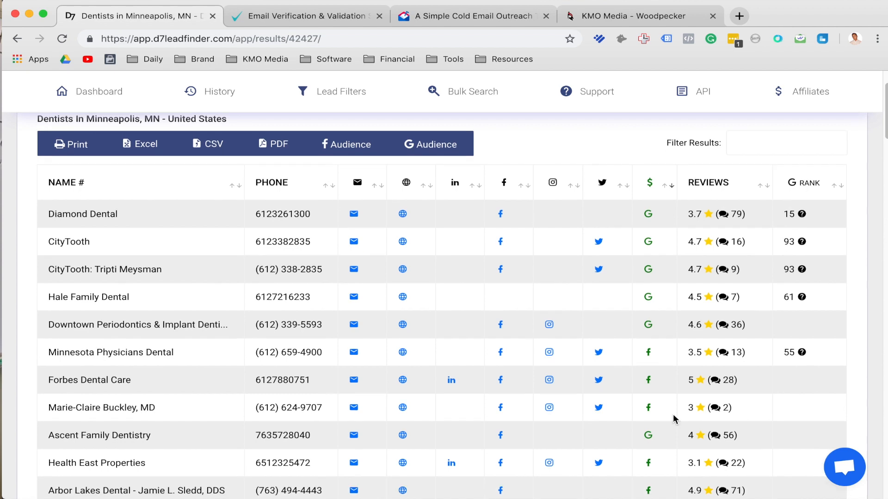
mouse_move(712, 408)
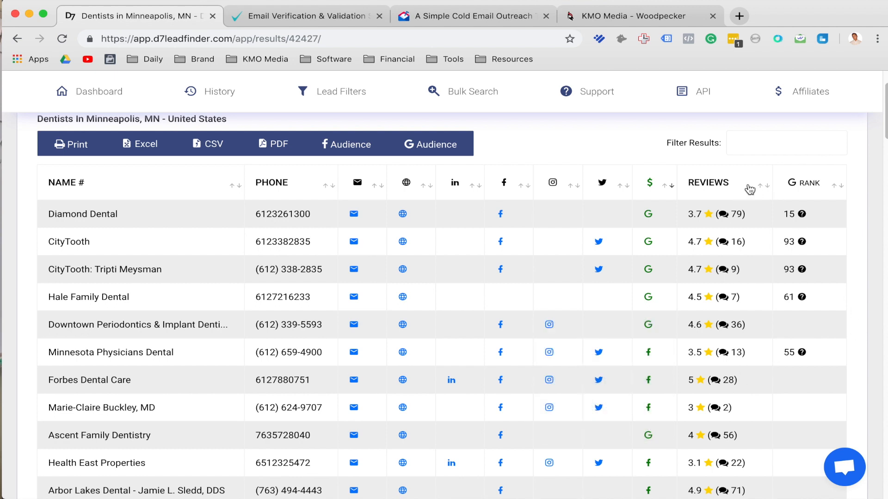
Sort the dentists by the G RANK column, highest first, led by Kid Grins at 99
left_click(759, 185)
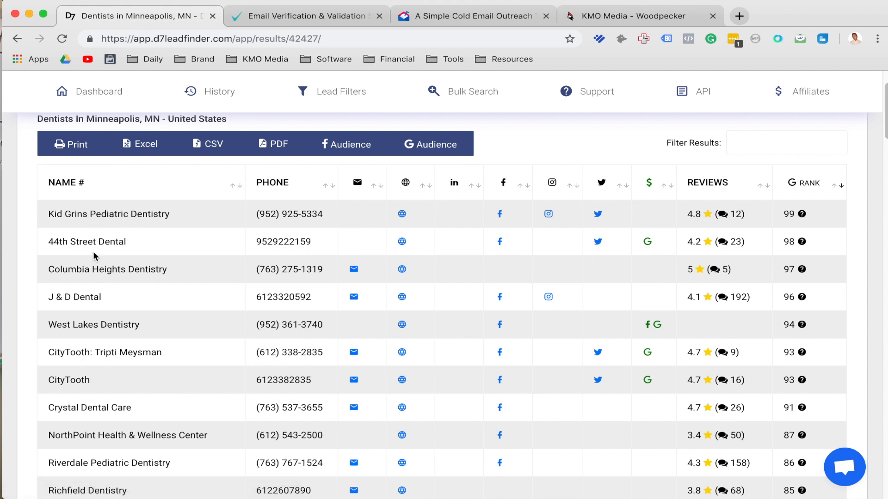
mouse_move(819, 221)
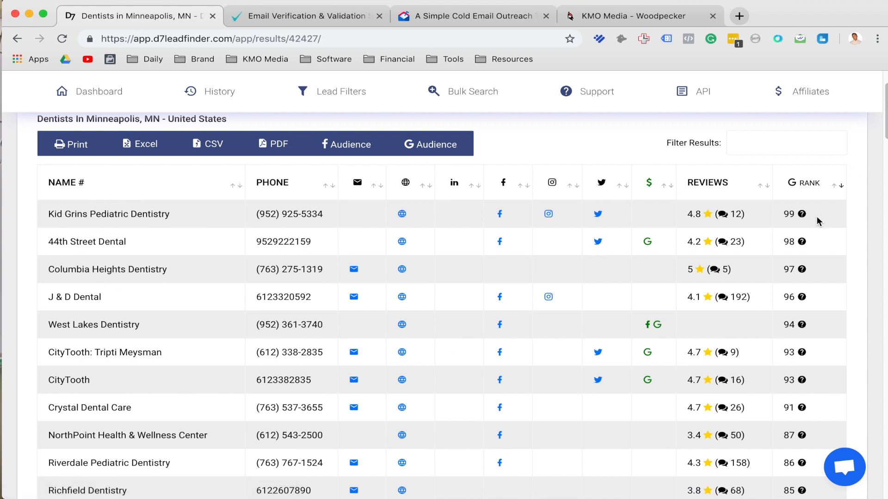
mouse_move(828, 208)
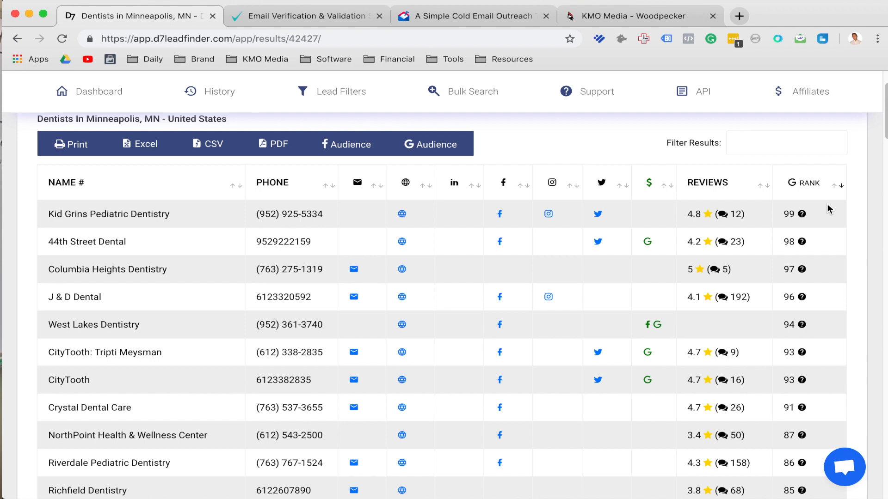
scroll("down", 3)
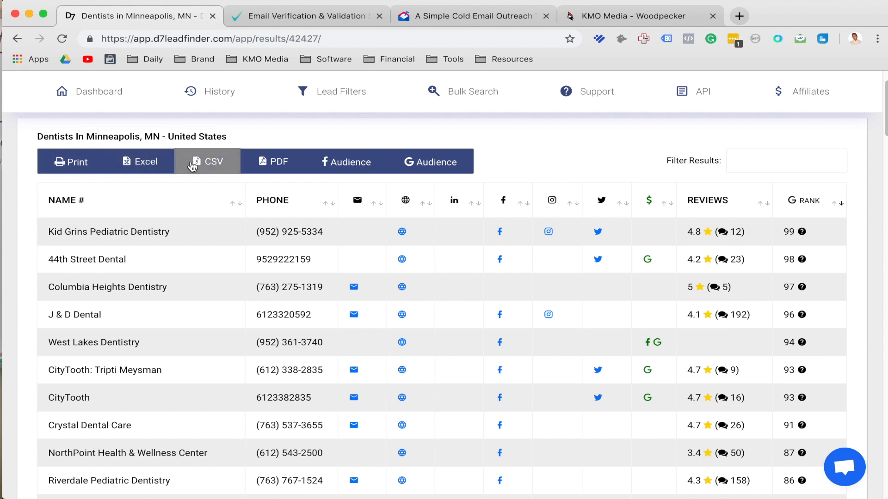
mouse_move(239, 167)
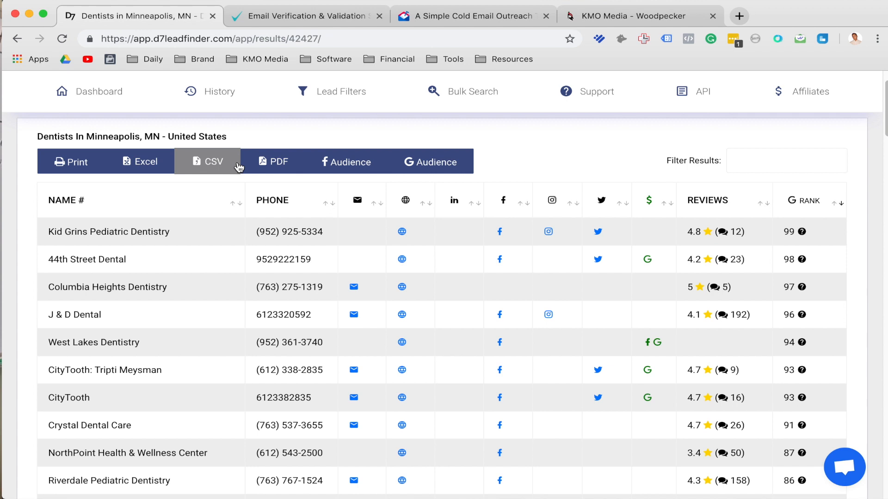
Download the rank-sorted dentist results as a CSV file
left_click(207, 161)
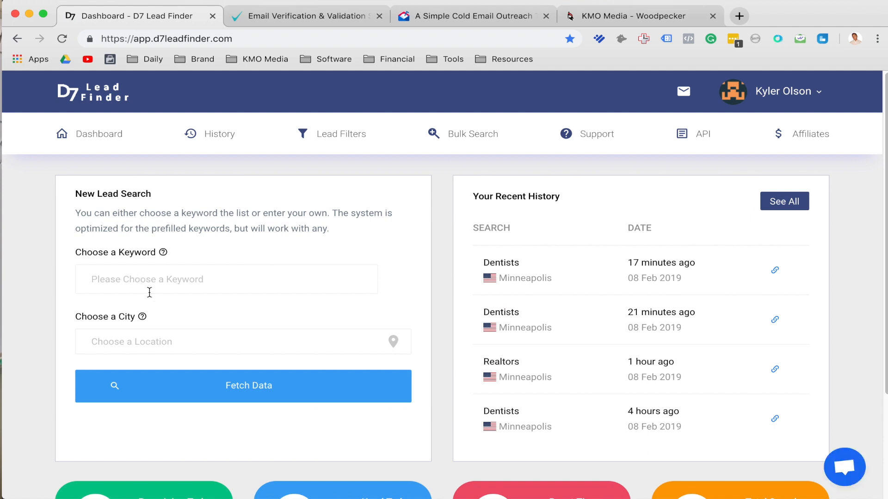
mouse_move(239, 339)
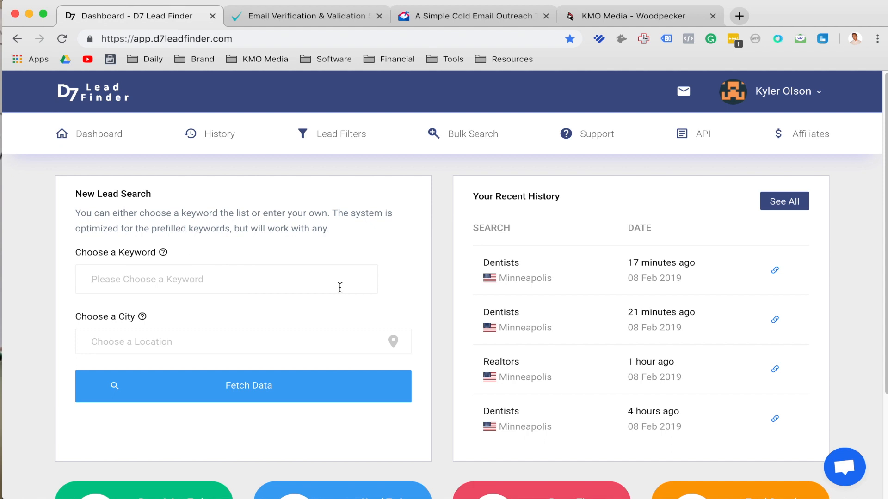
mouse_move(219, 181)
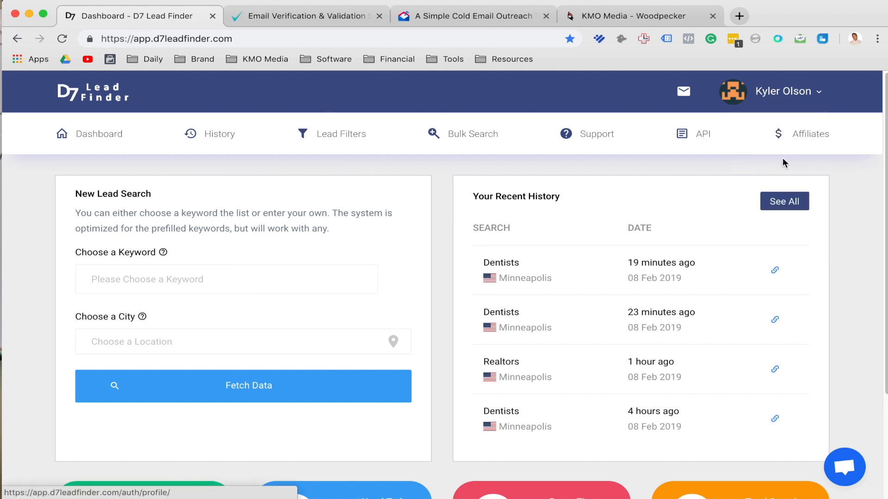
Reach the Upgrade/Downgrade Your Plan page via the profile's Billing Settings
left_click(781, 92)
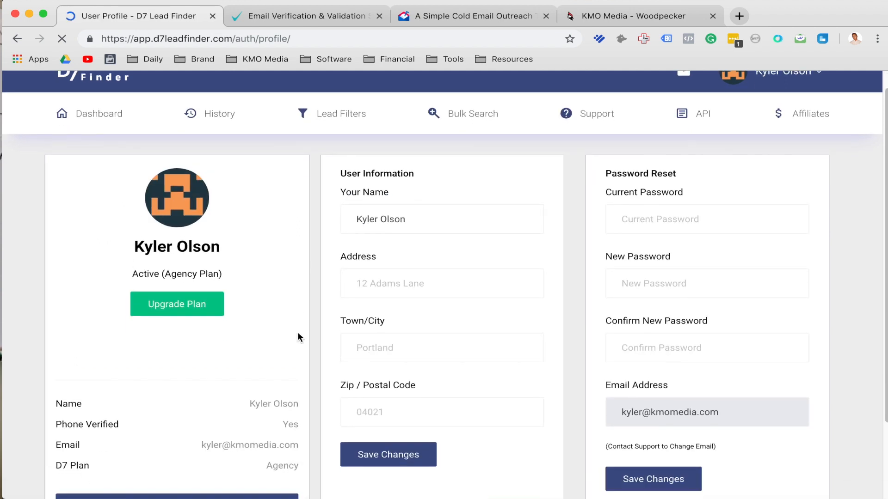
left_click(176, 412)
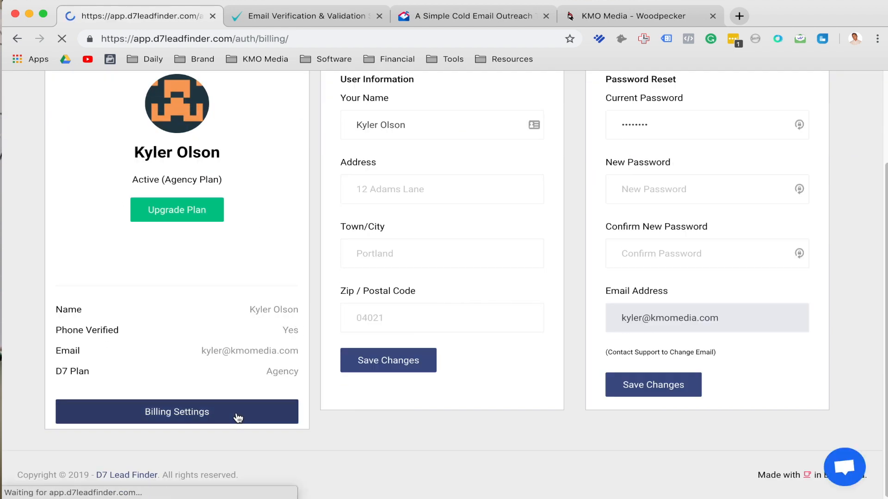
left_click(177, 412)
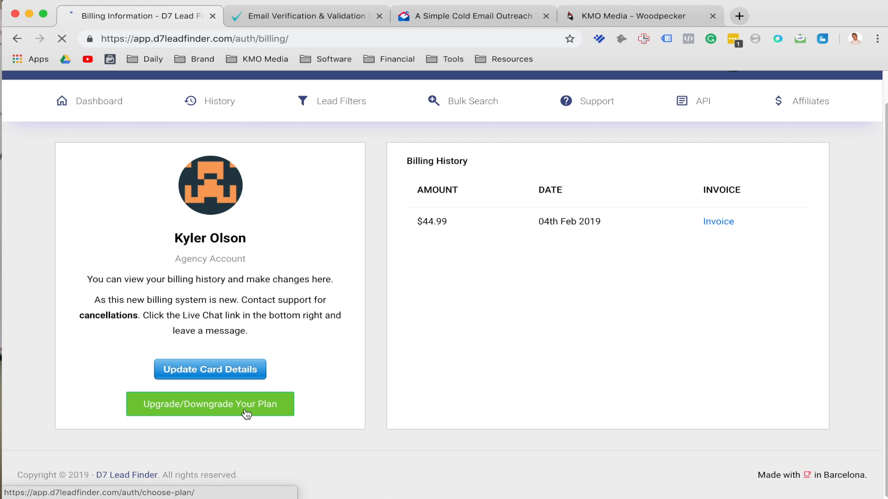
left_click(210, 404)
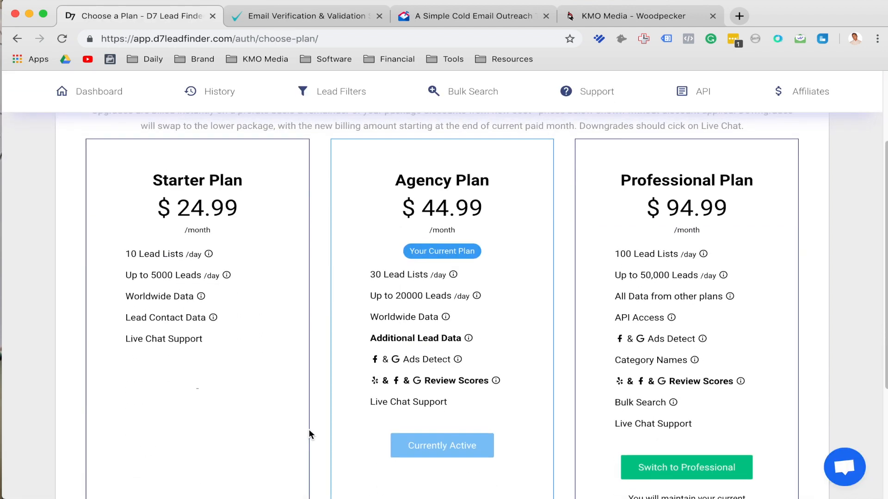
Review the Starter, Professional and $44.99 Agency plans, then return to the dashboard
scroll("down", 3)
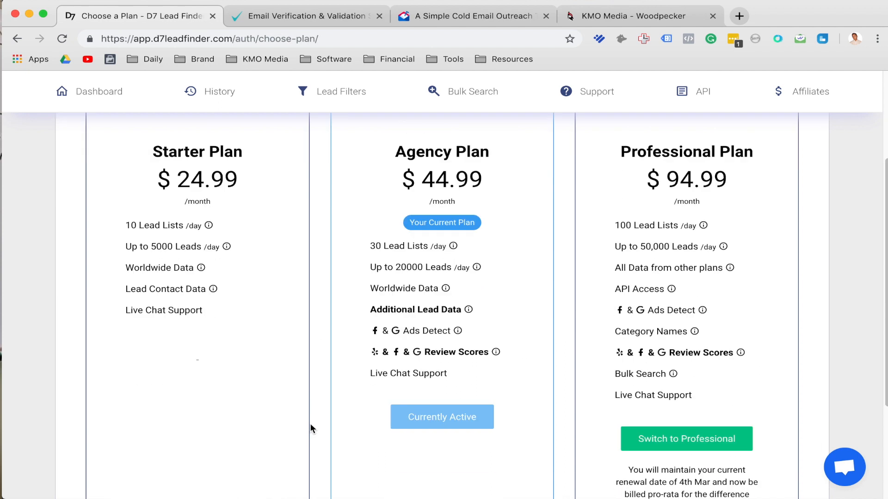
scroll("down", 3)
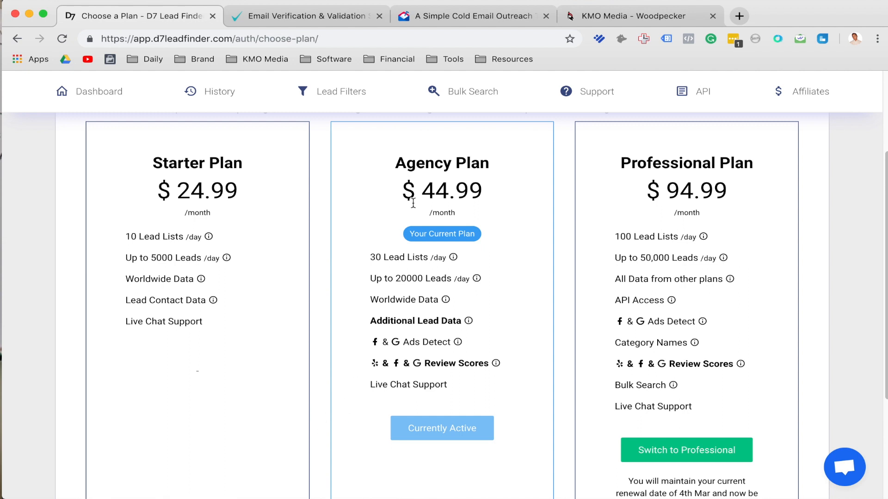
mouse_move(675, 201)
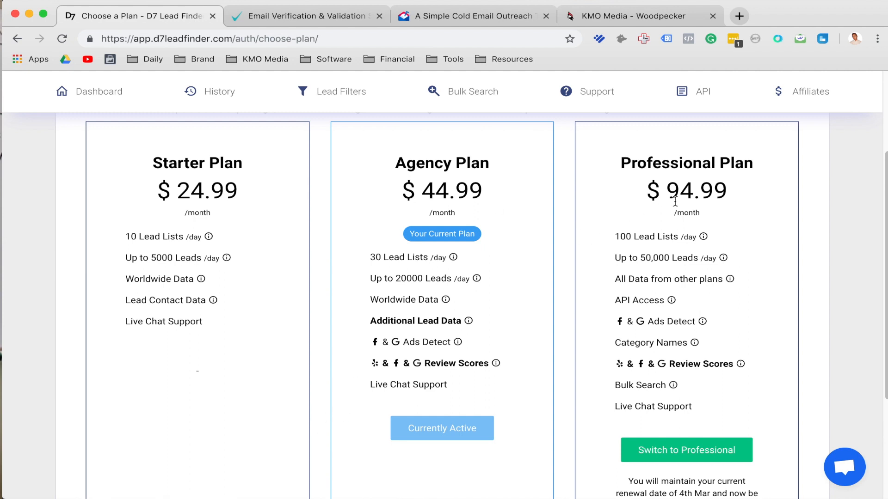
mouse_move(680, 203)
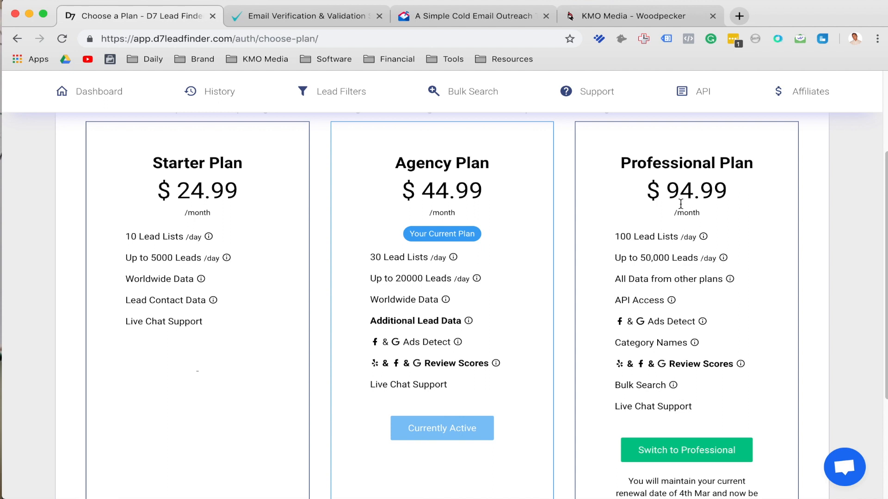
mouse_move(586, 307)
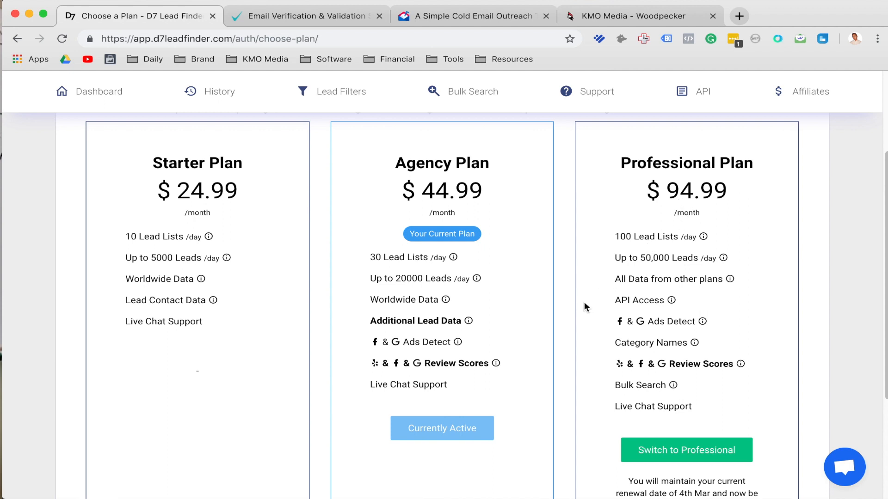
scroll("down", 3)
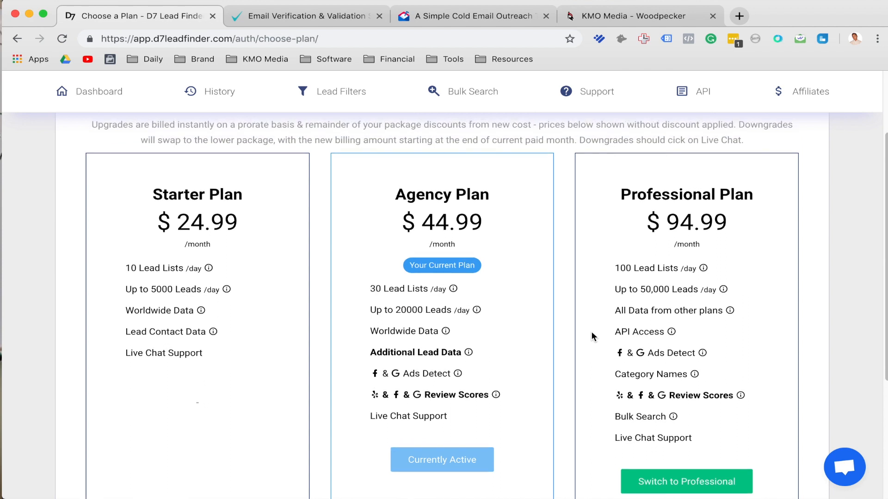
scroll("down", 3)
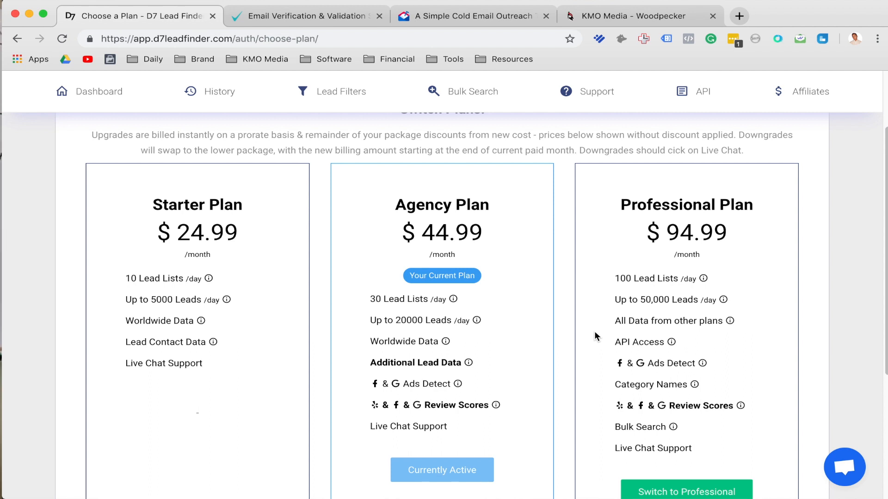
mouse_move(575, 341)
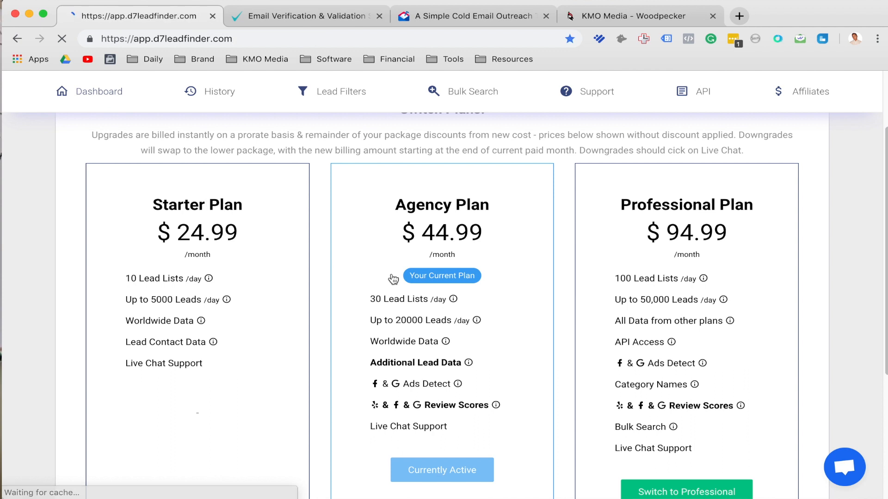
left_click(99, 92)
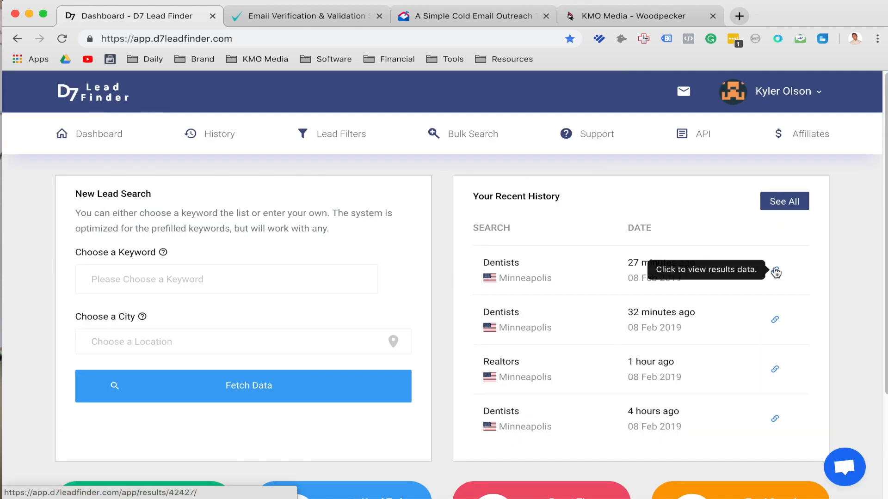
Reopen the latest Minneapolis dentists results from history, then switch to Mailshake
left_click(775, 270)
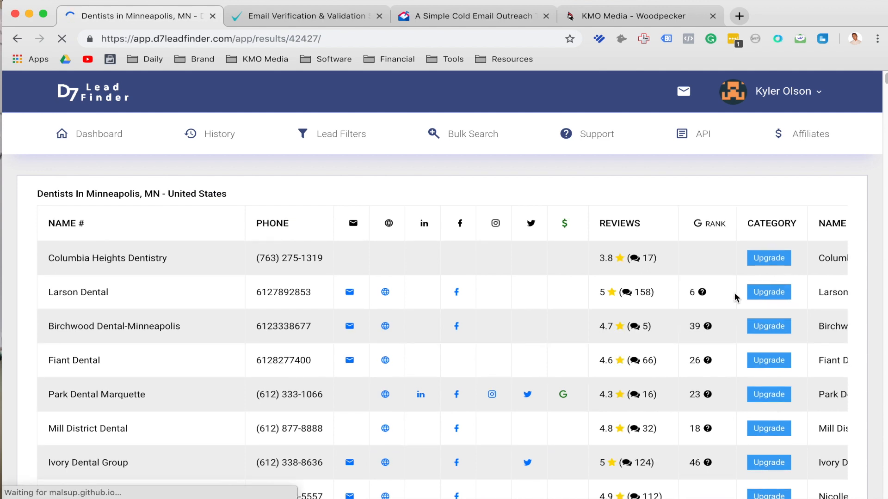
mouse_move(440, 186)
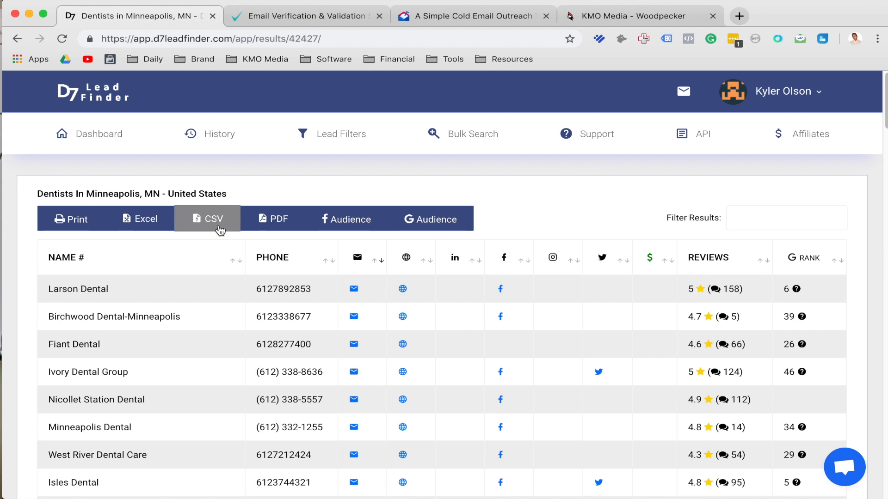
left_click(473, 16)
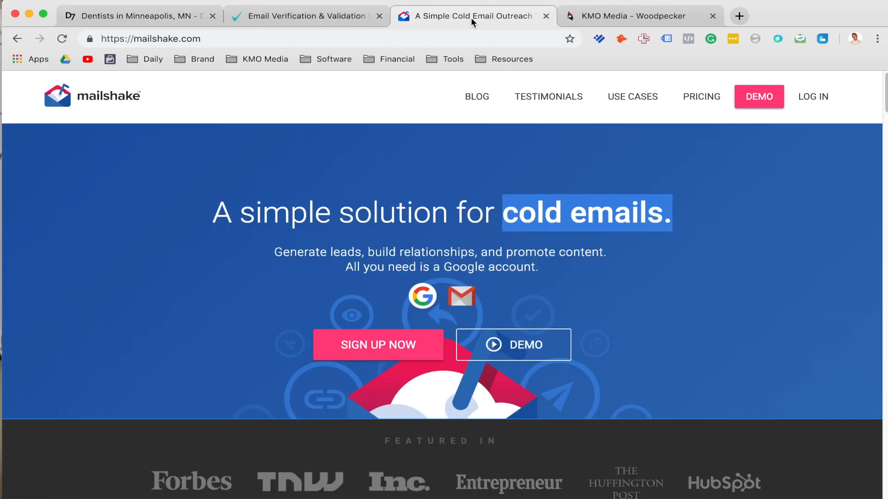
left_click(634, 16)
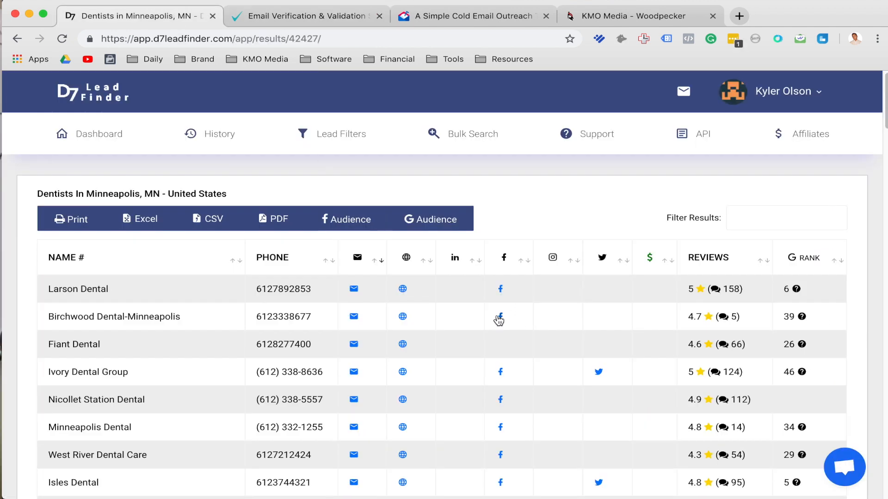
Review the emailed-first dentist results before moving to EmailListVerify
scroll("down", 3)
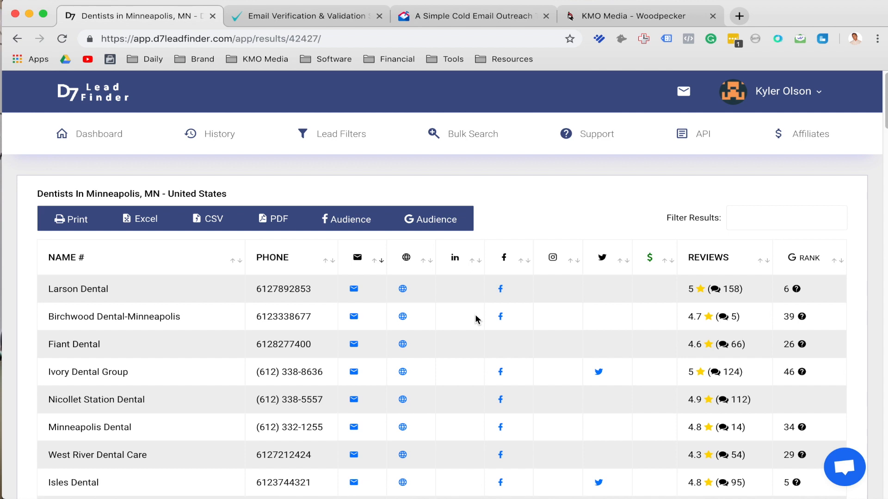
mouse_move(466, 330)
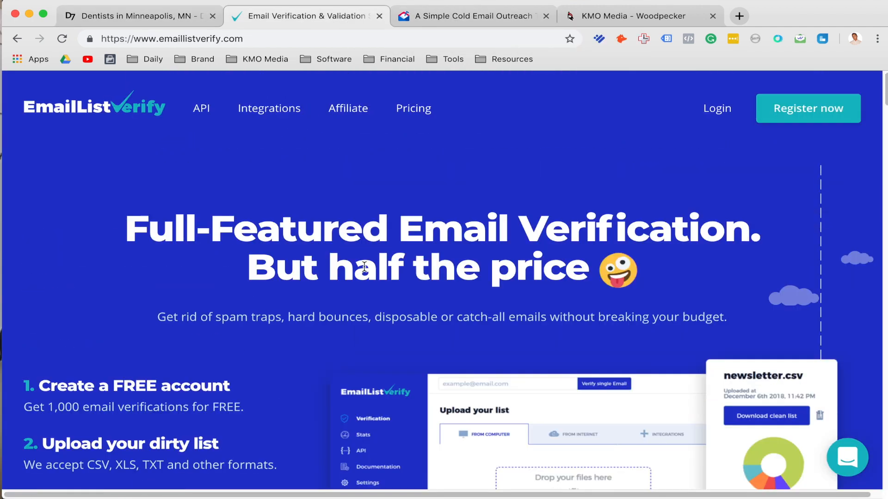
scroll("down", 3)
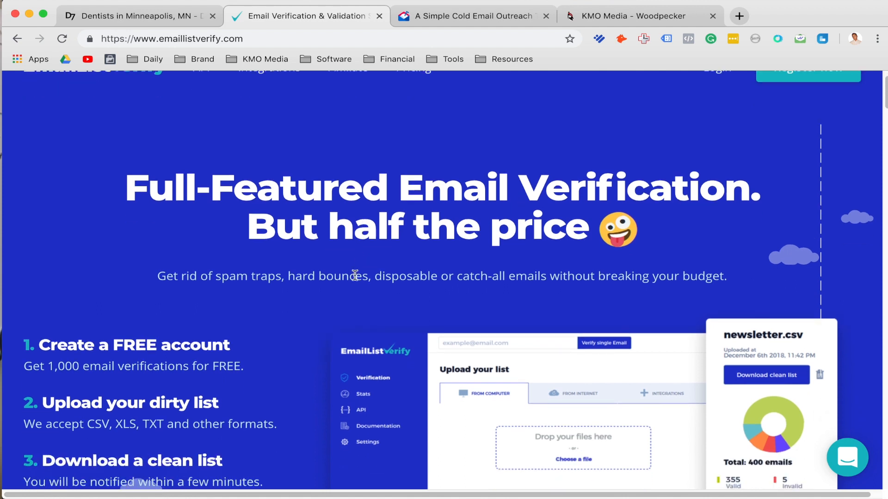
scroll("down", 3)
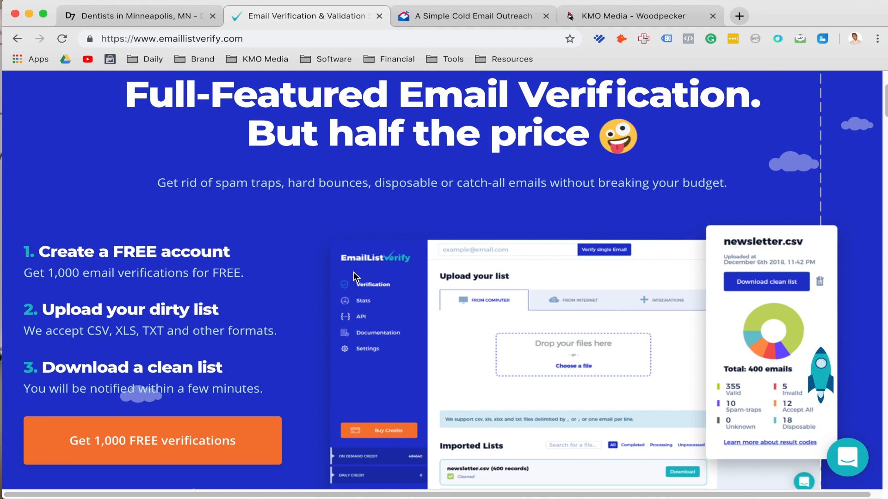
mouse_move(373, 282)
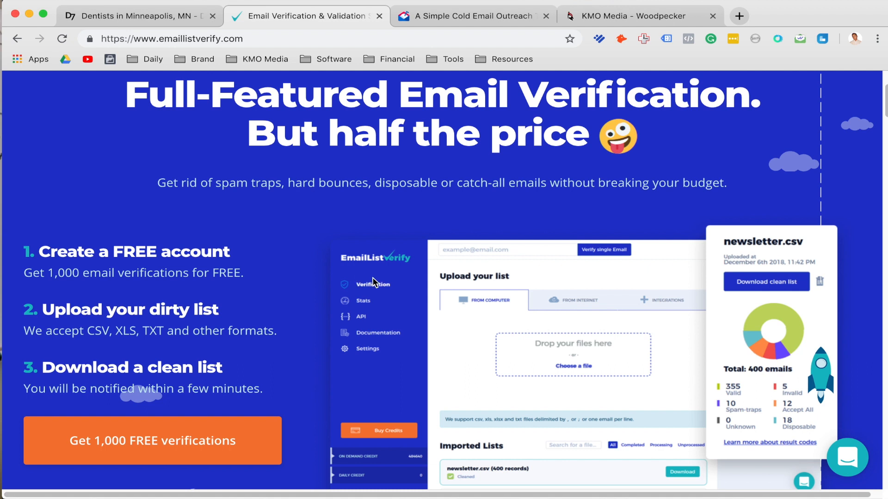
mouse_move(387, 213)
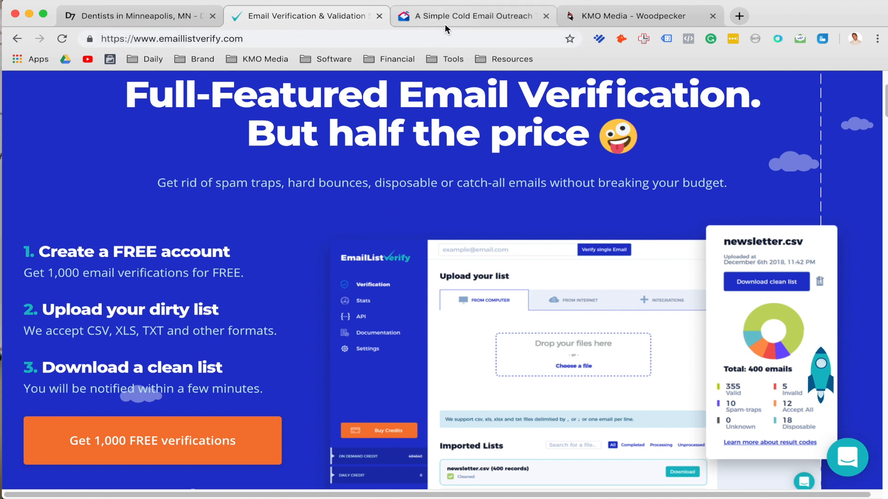
mouse_move(474, 16)
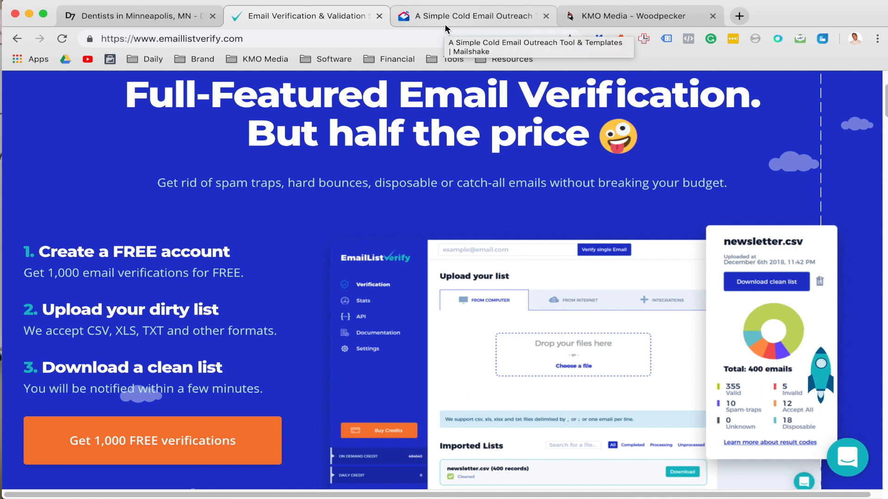
Switch to the Mailshake 'A Simple Cold Email Outreach' homepage
left_click(474, 16)
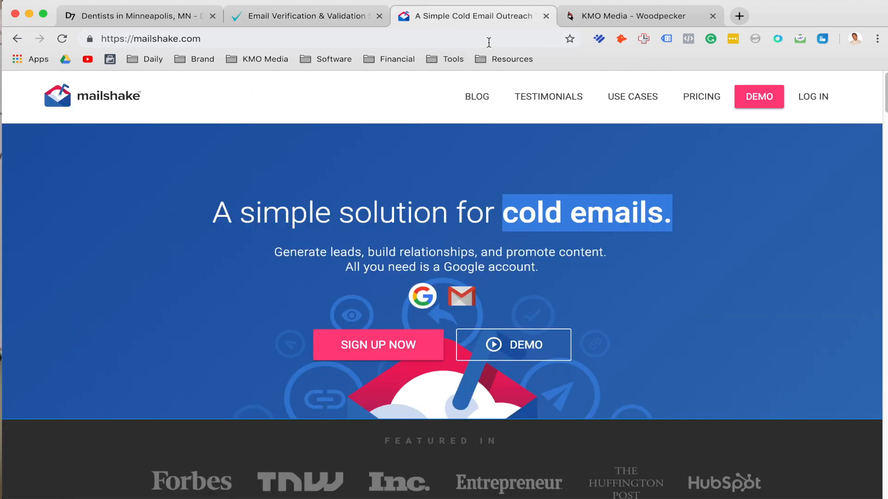
mouse_move(766, 221)
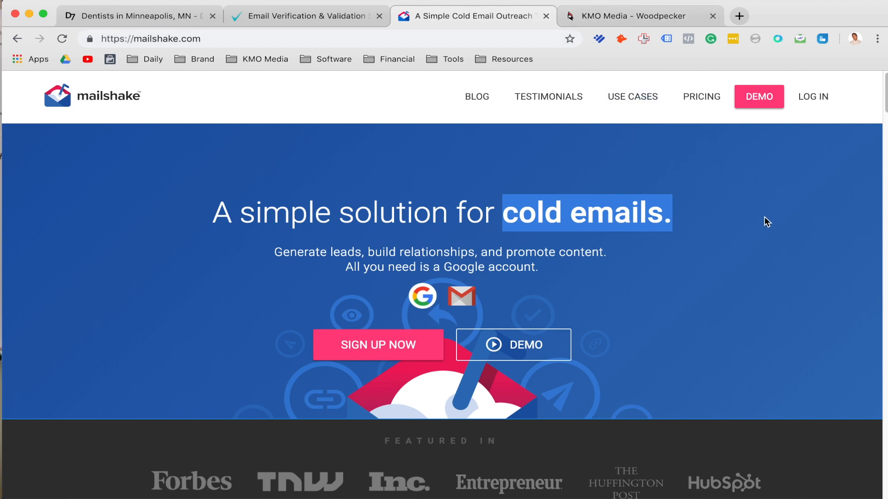
mouse_move(750, 247)
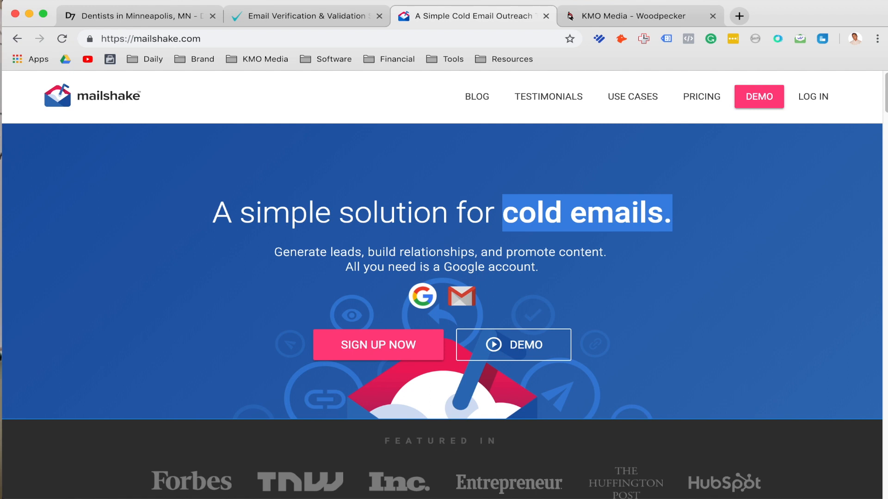
Return to D7 Lead Finder's dentist results and head back to the dashboard
left_click(141, 16)
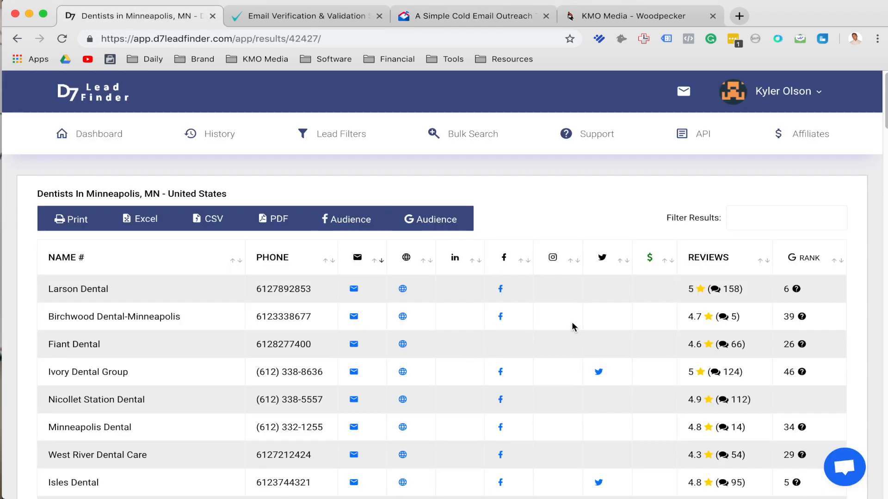
scroll("down", 3)
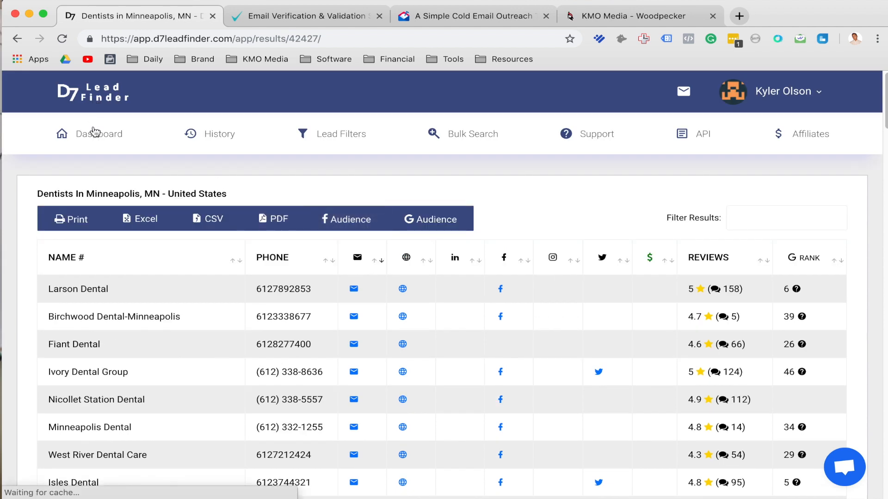
left_click(95, 134)
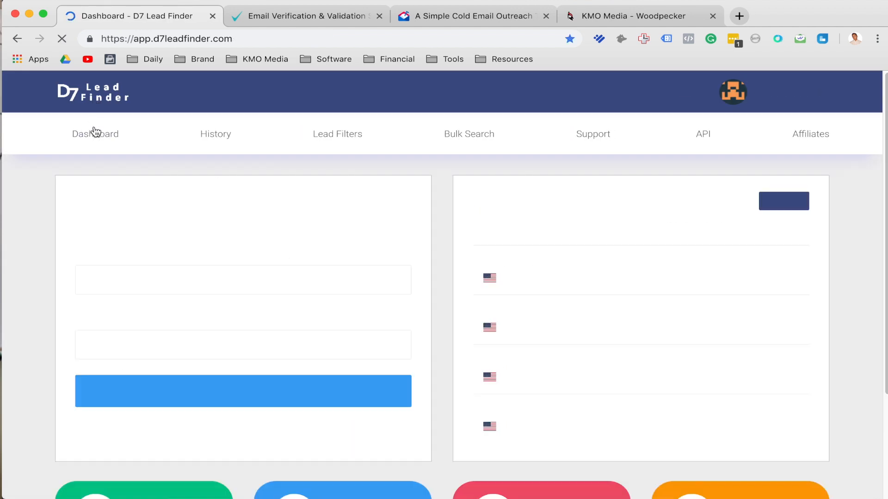